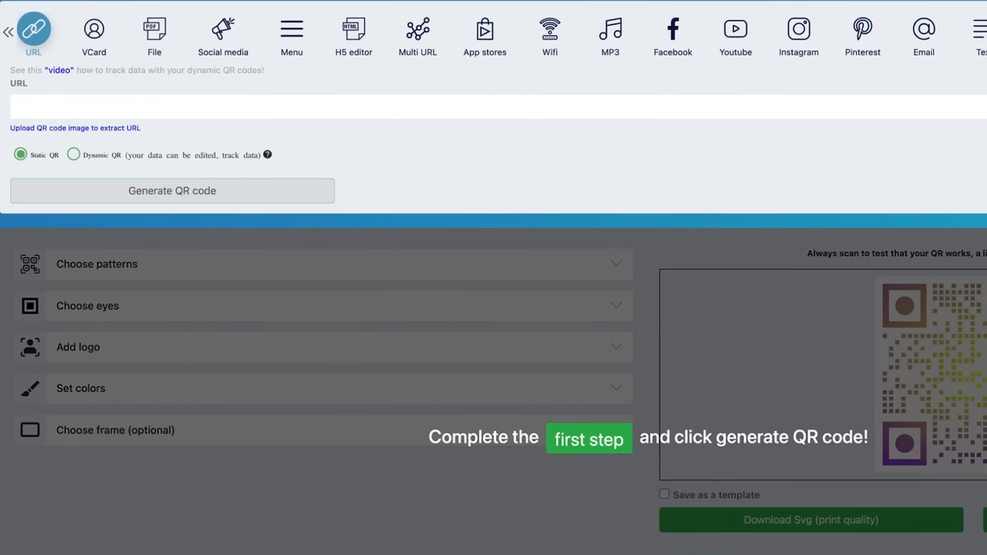
type("www.mywebsite.com")
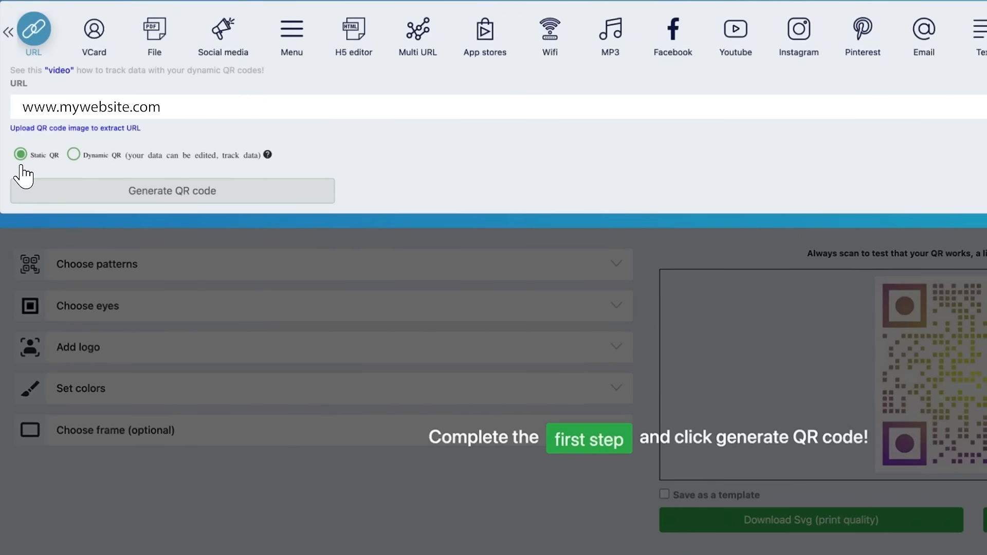
left_click(75, 154)
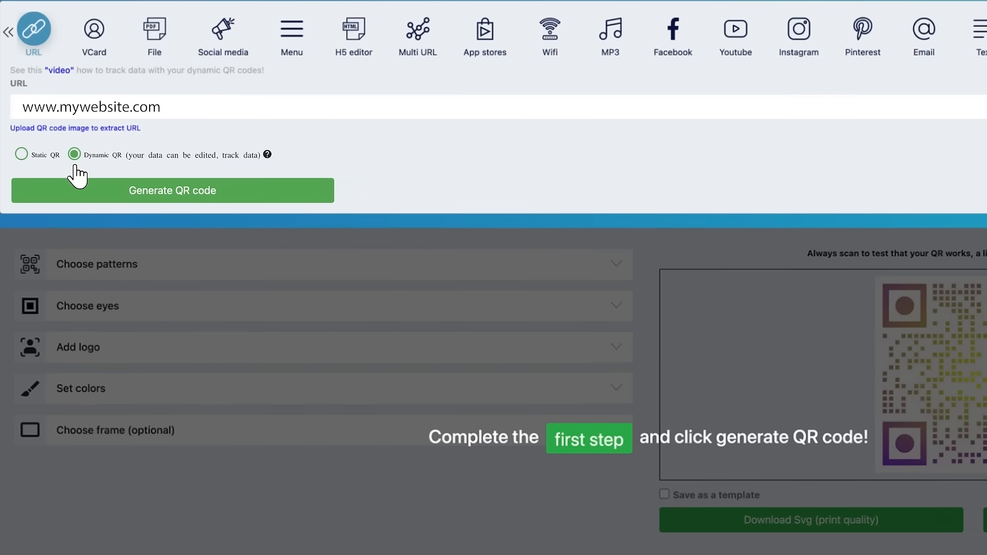
mouse_move(181, 207)
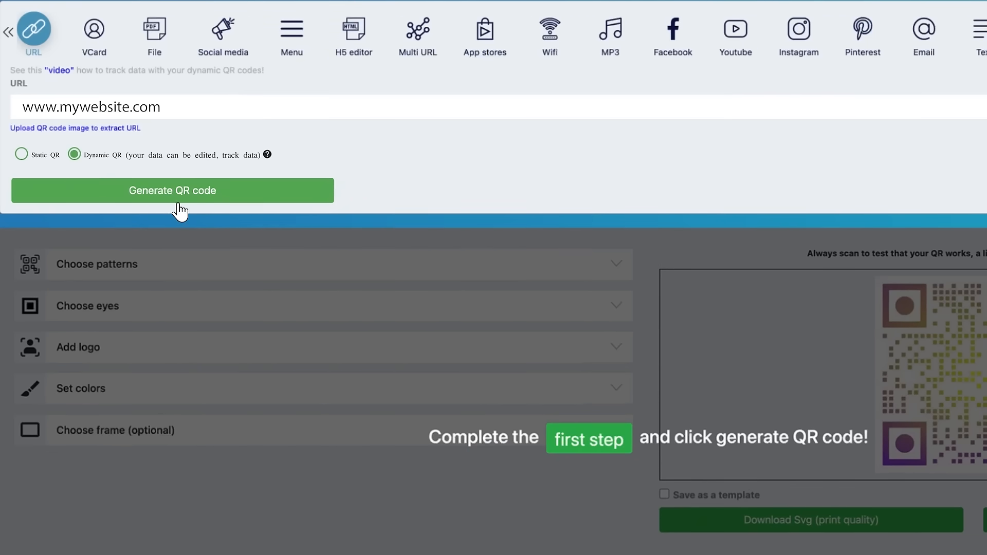
left_click(96, 264)
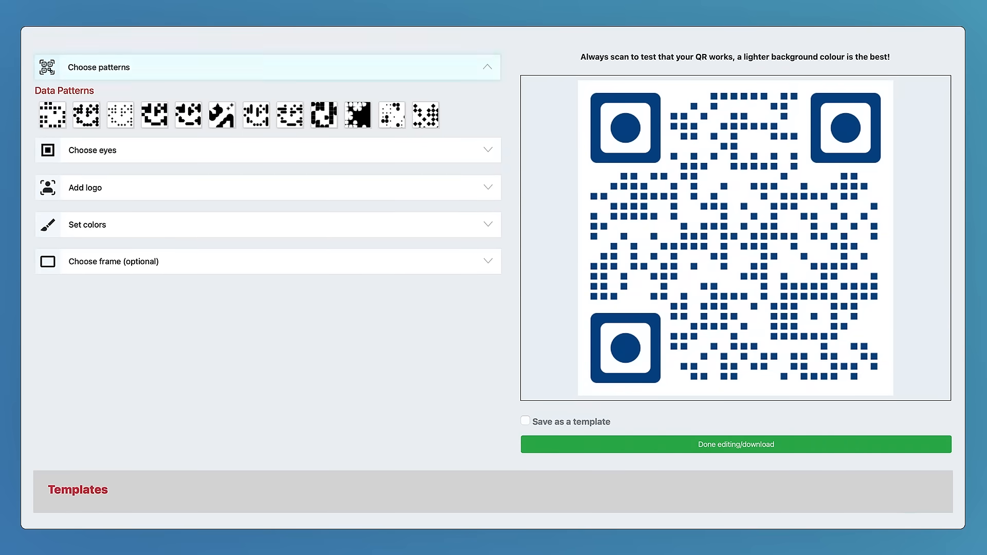
Step: Preview rounded and ornate patterns, keep plain square modules and apply square-centred eyes
left_click(97, 150)
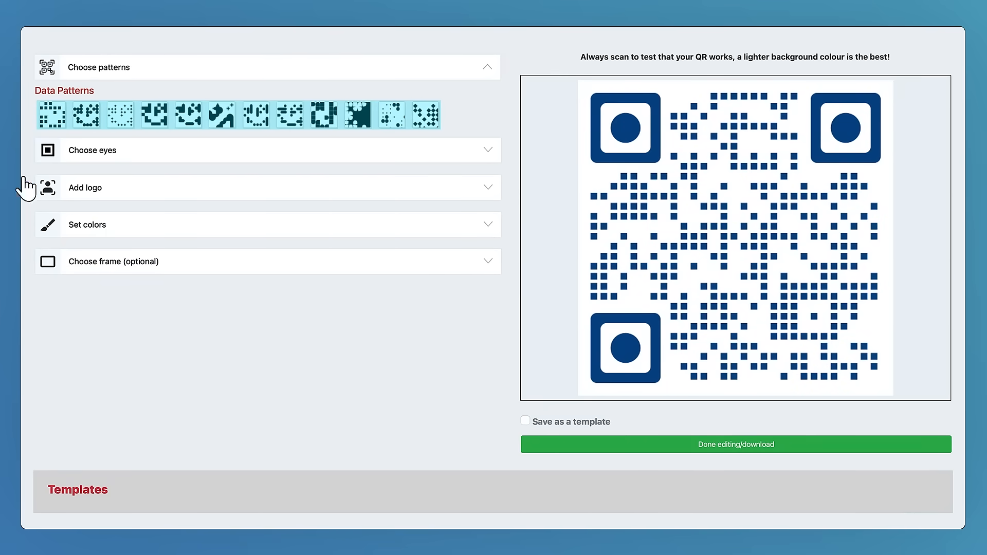
left_click(323, 115)
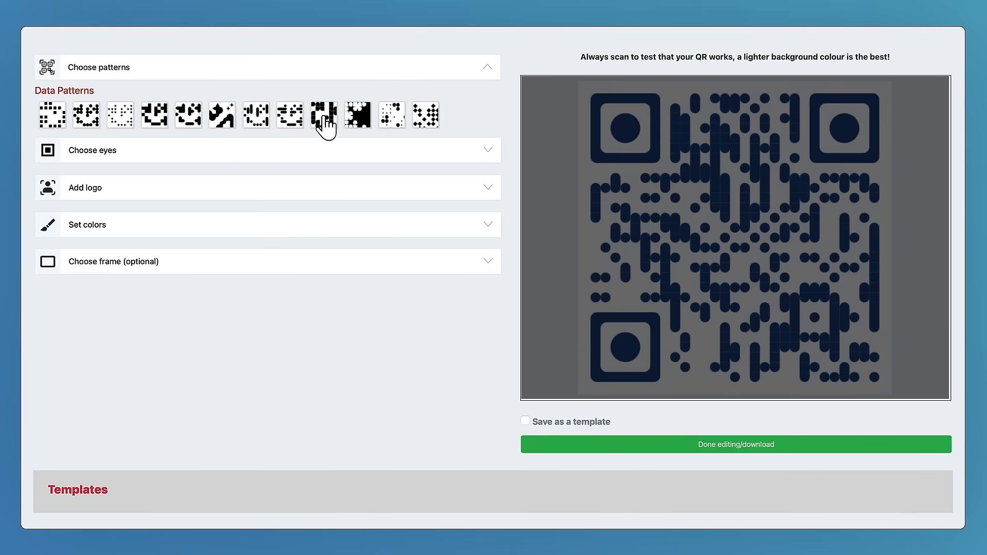
left_click(222, 114)
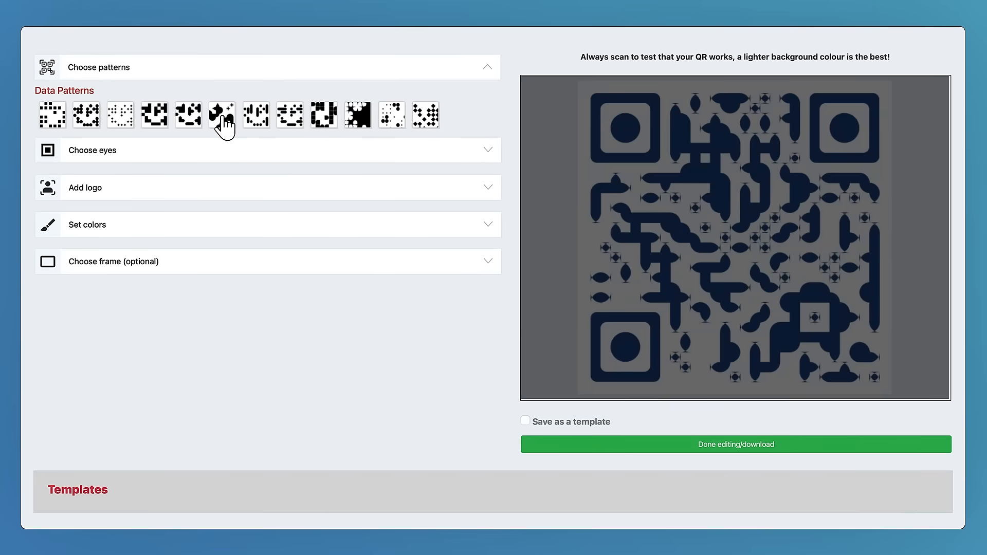
left_click(52, 115)
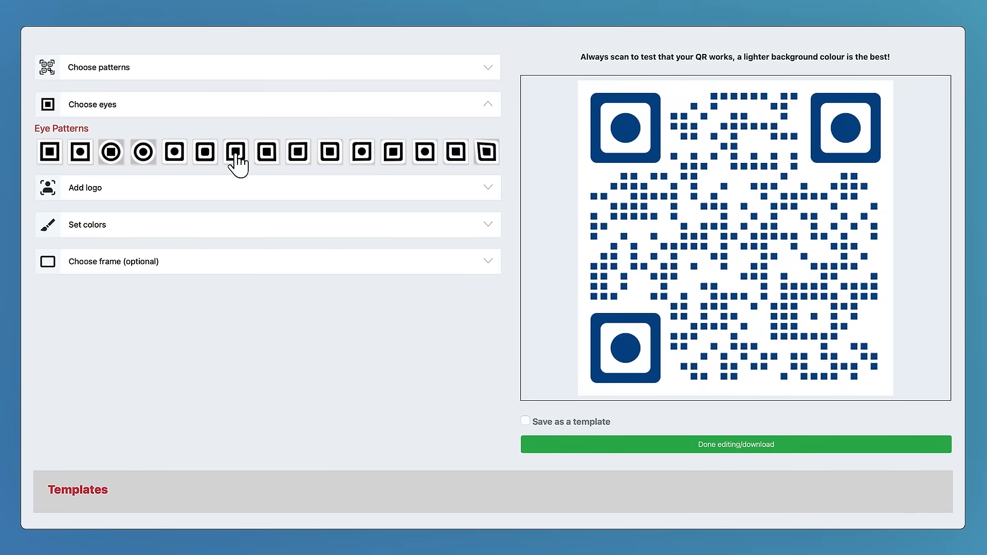
left_click(486, 152)
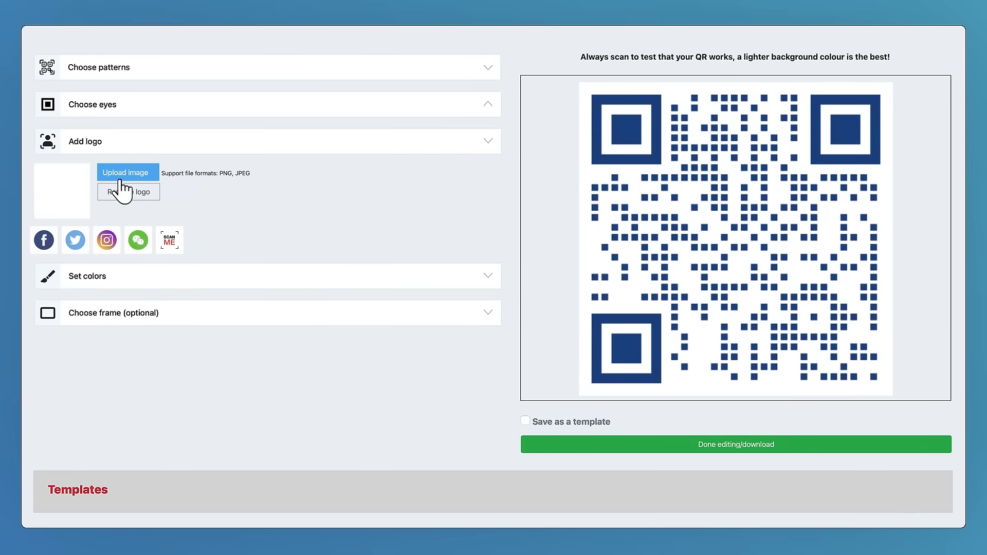
Step: Add the tiger logo and colour the code with a radial #f5a623-to-#000000 gradient
left_click(126, 173)
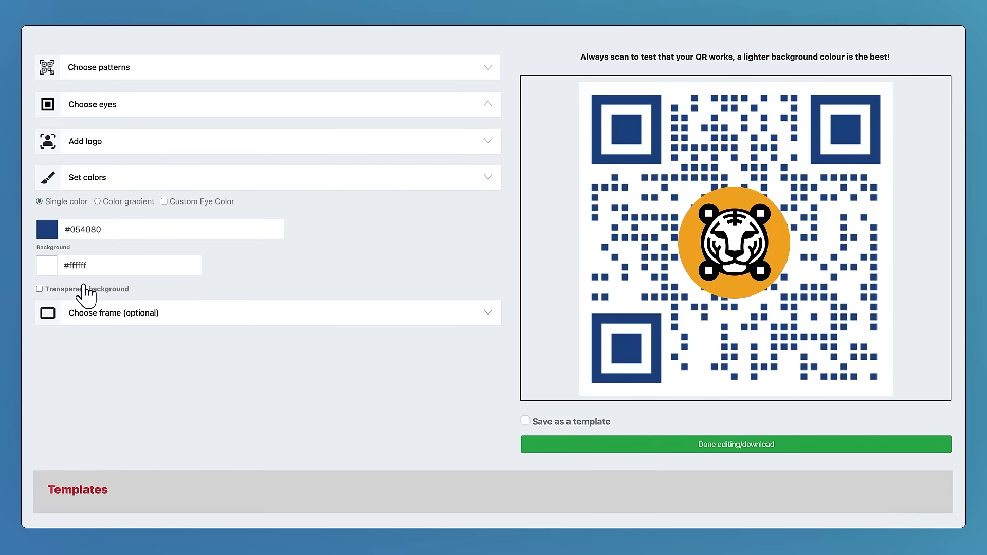
mouse_move(98, 212)
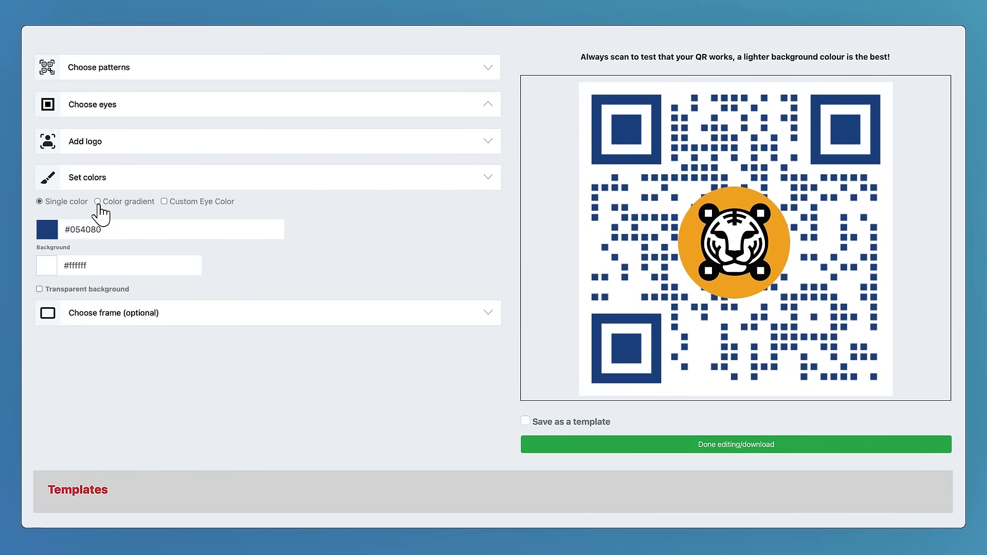
left_click(90, 202)
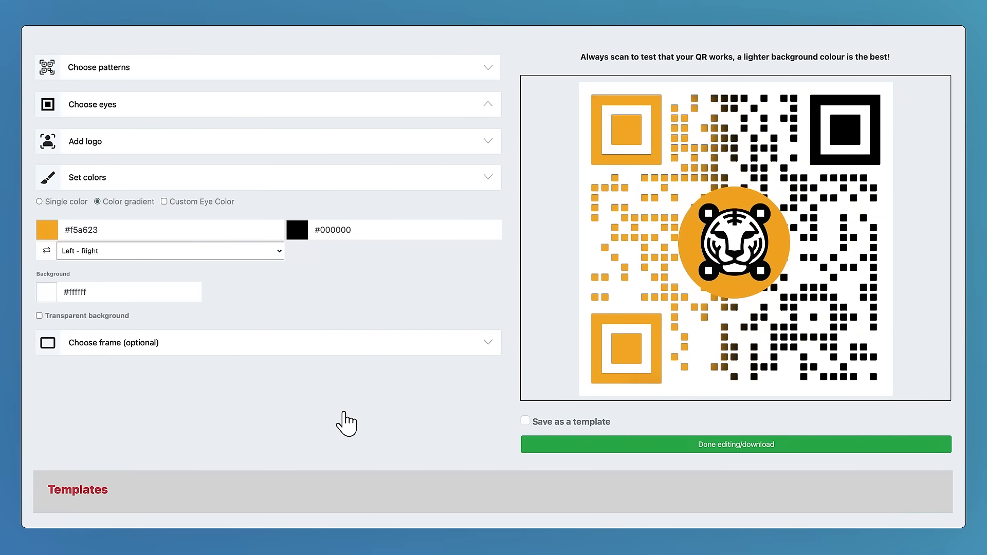
left_click(170, 251)
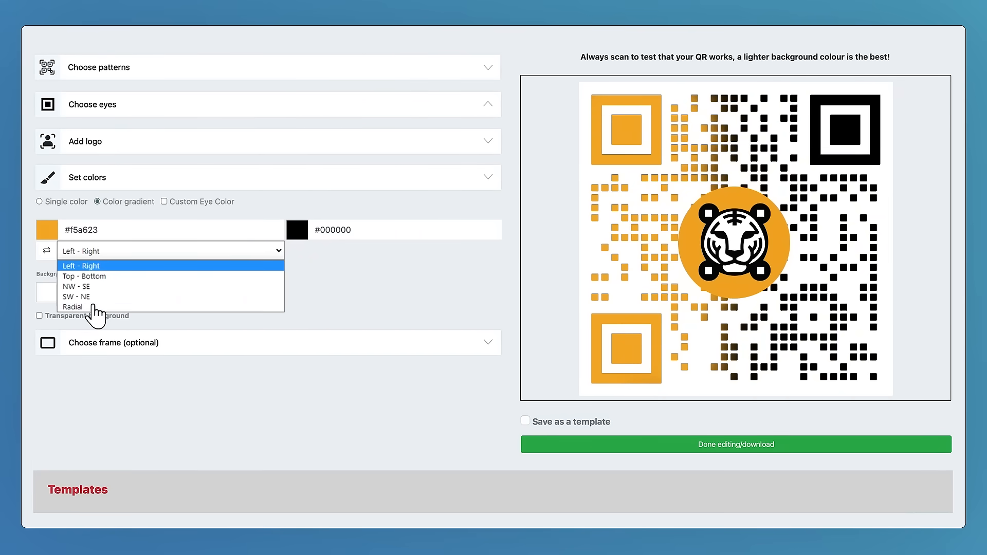
left_click(82, 265)
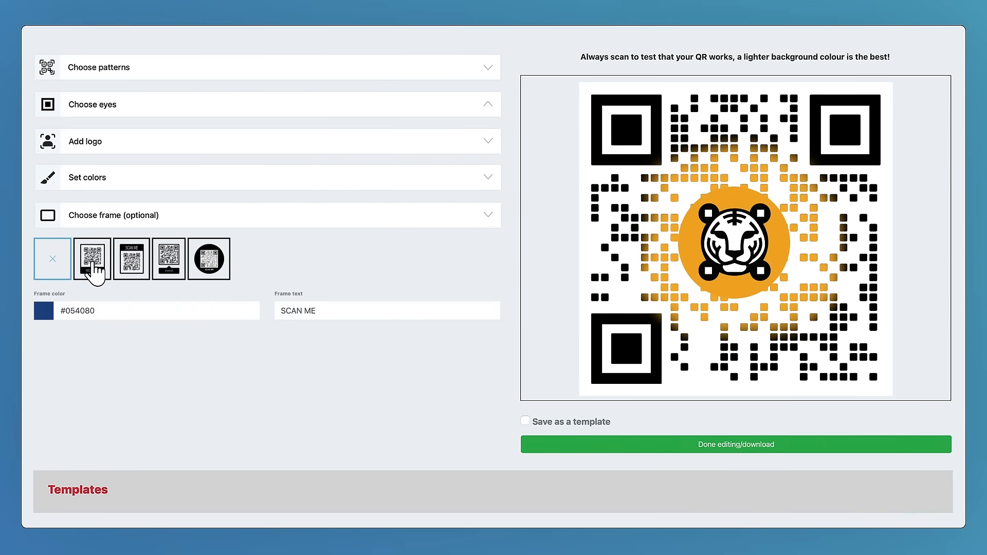
Step: Add the SCAN ME frame, save the design as a template and finish editing
left_click(92, 259)
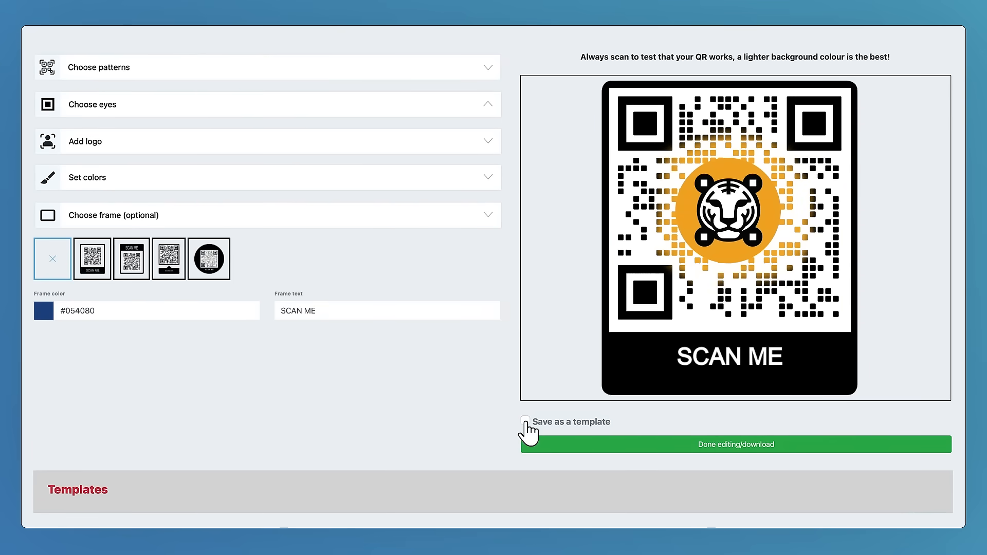
left_click(525, 421)
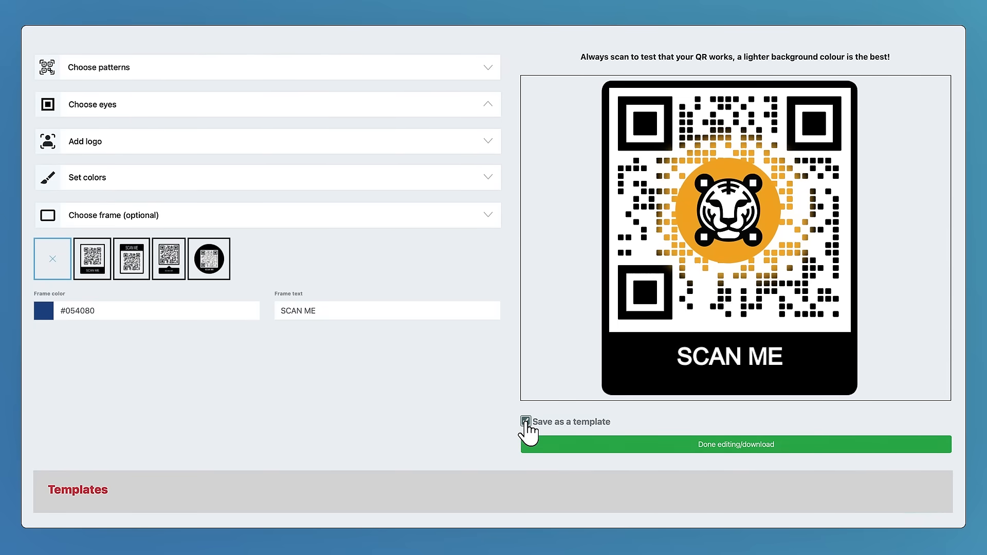
left_click(735, 444)
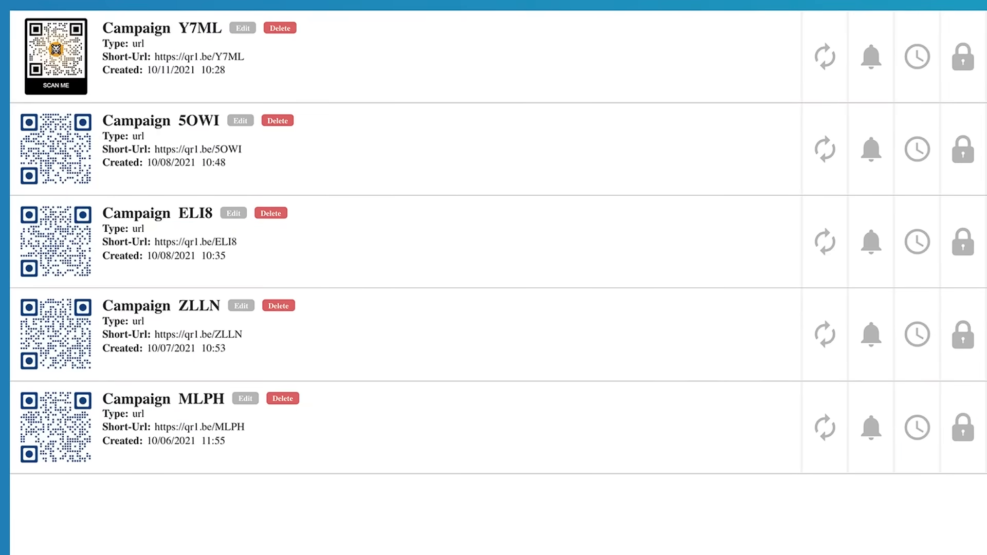
mouse_move(243, 28)
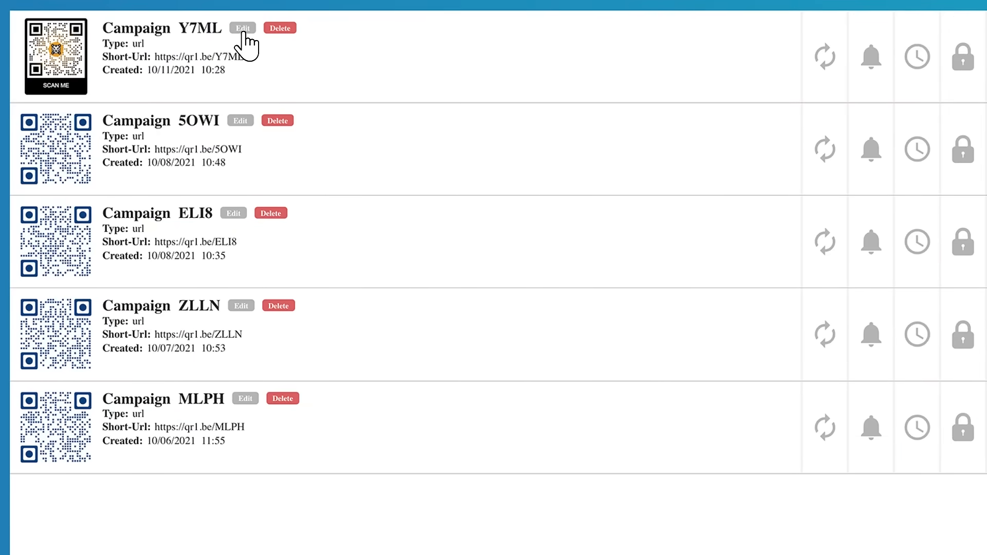
mouse_move(279, 30)
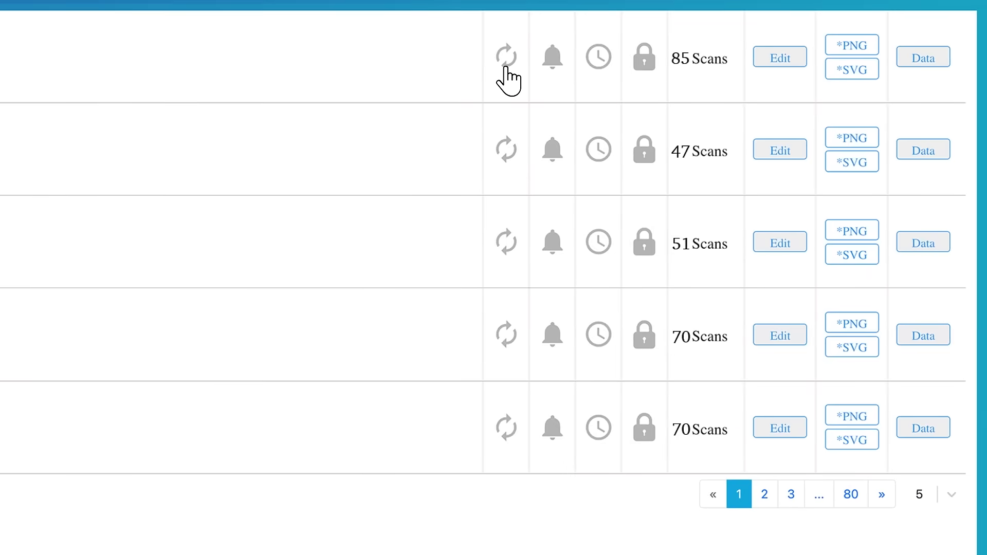
left_click(506, 56)
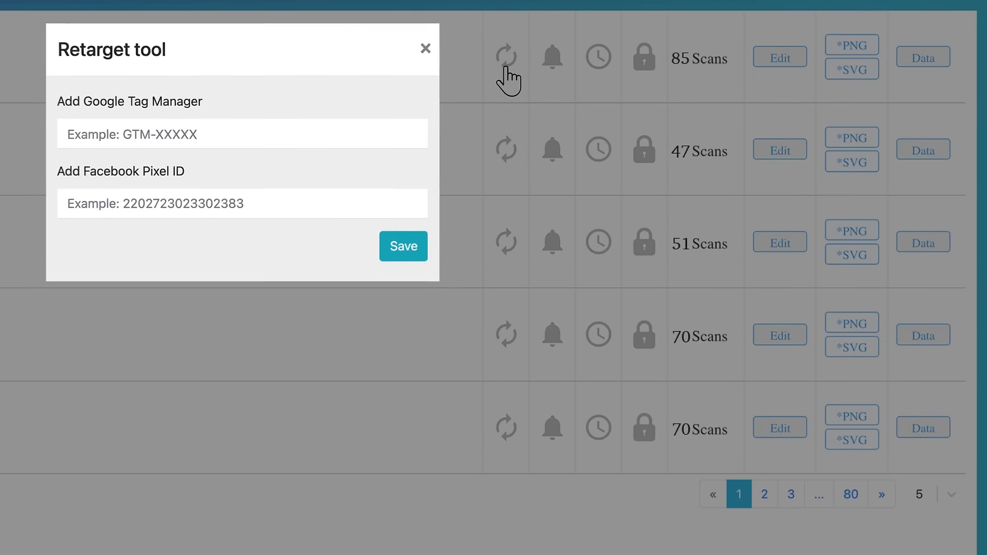
left_click(552, 57)
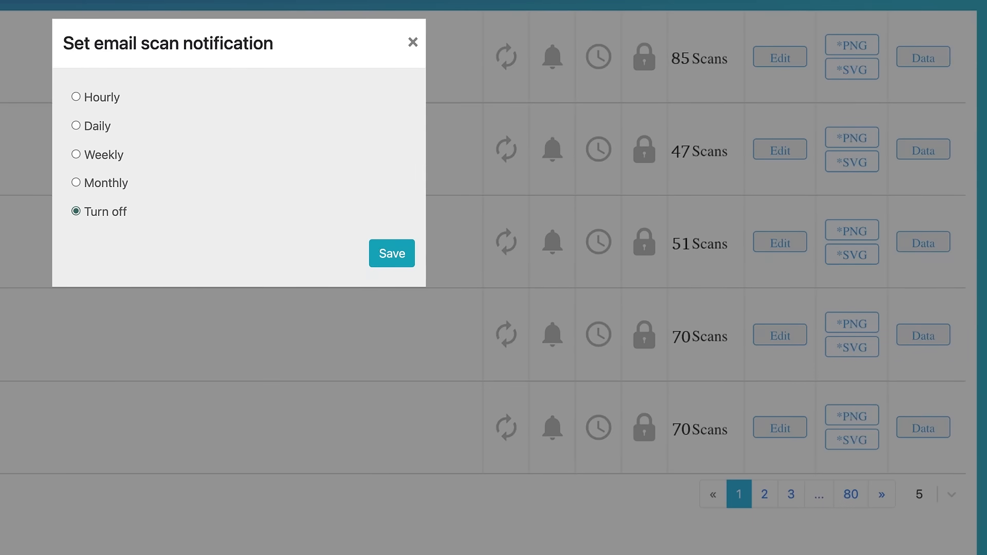
left_click(392, 253)
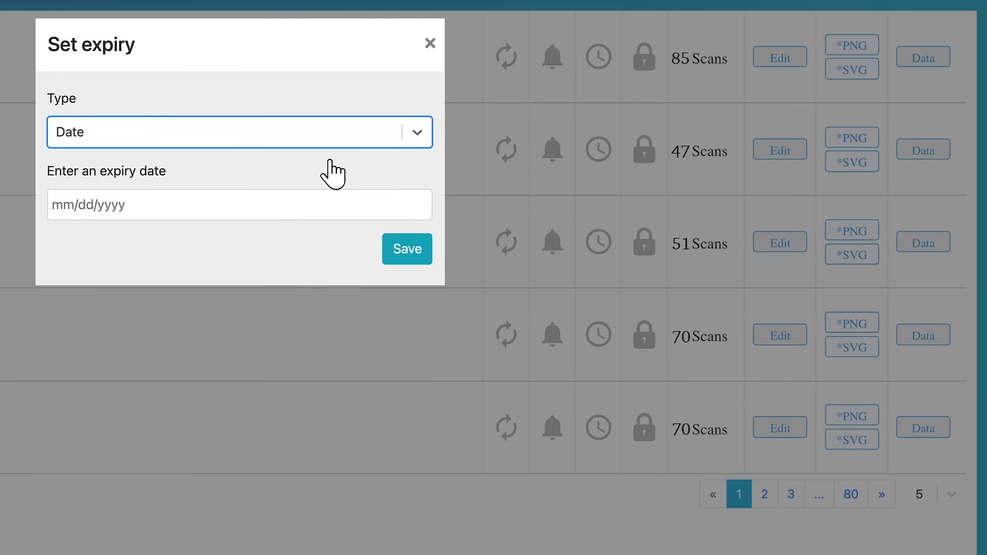
left_click(238, 132)
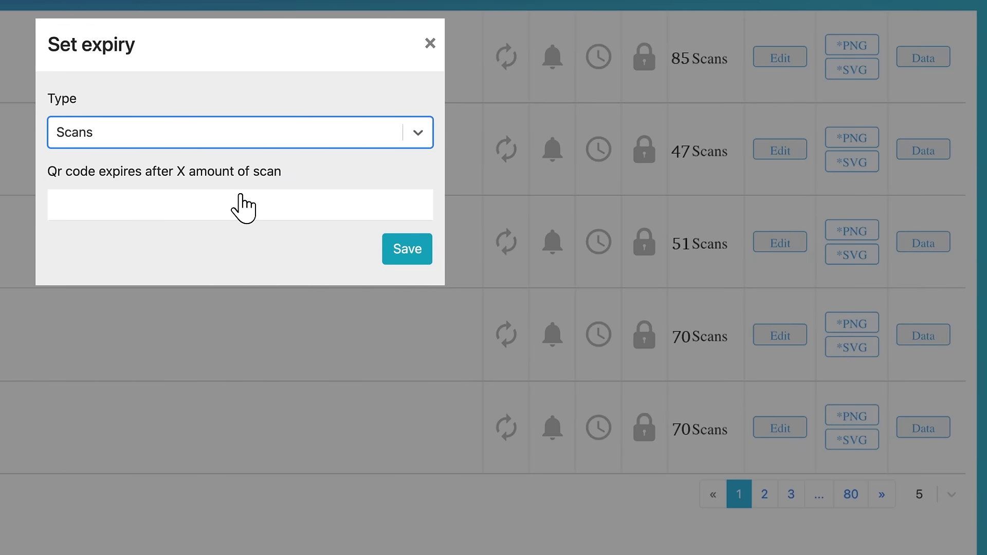
left_click(429, 42)
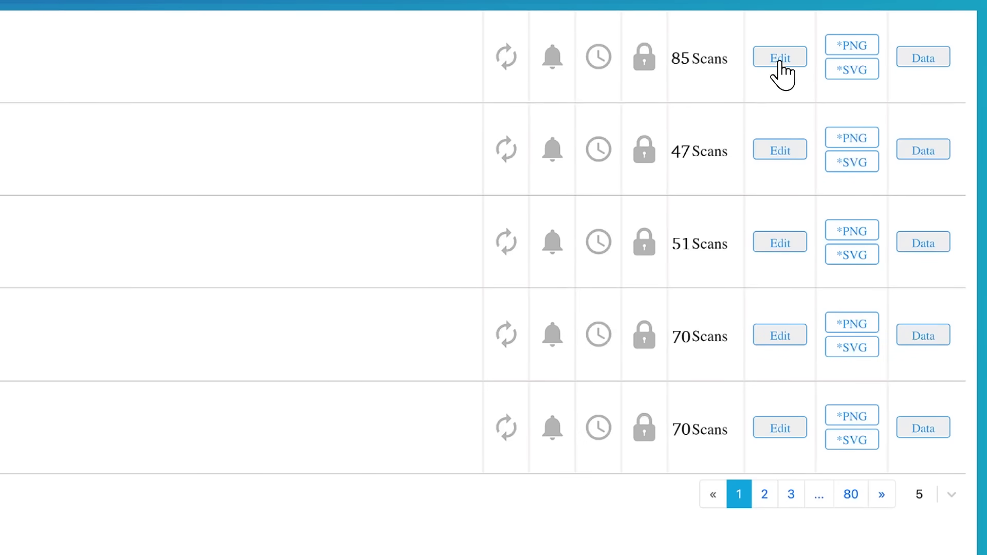
Step: Open the scan data page for campaign Y7ML
left_click(779, 57)
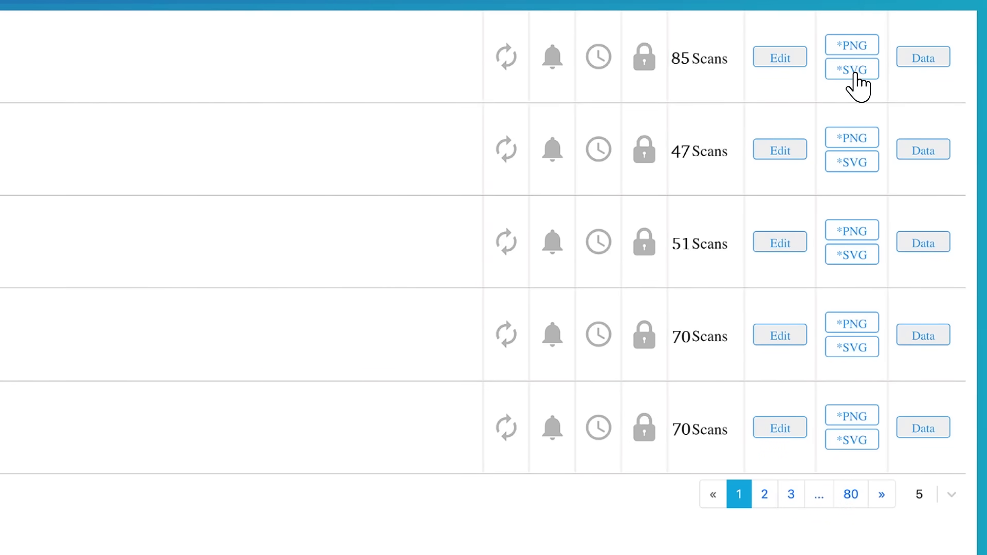
mouse_move(851, 70)
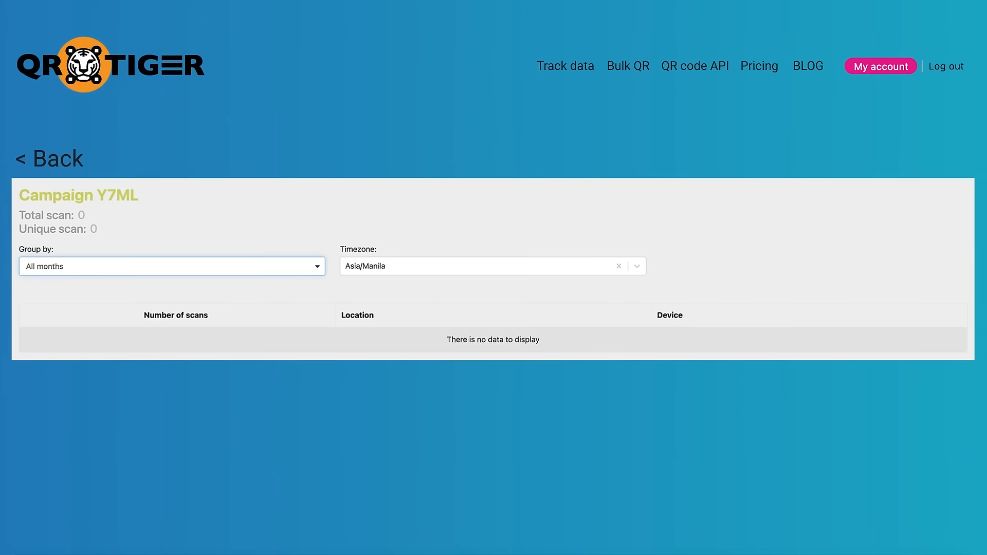
mouse_move(321, 290)
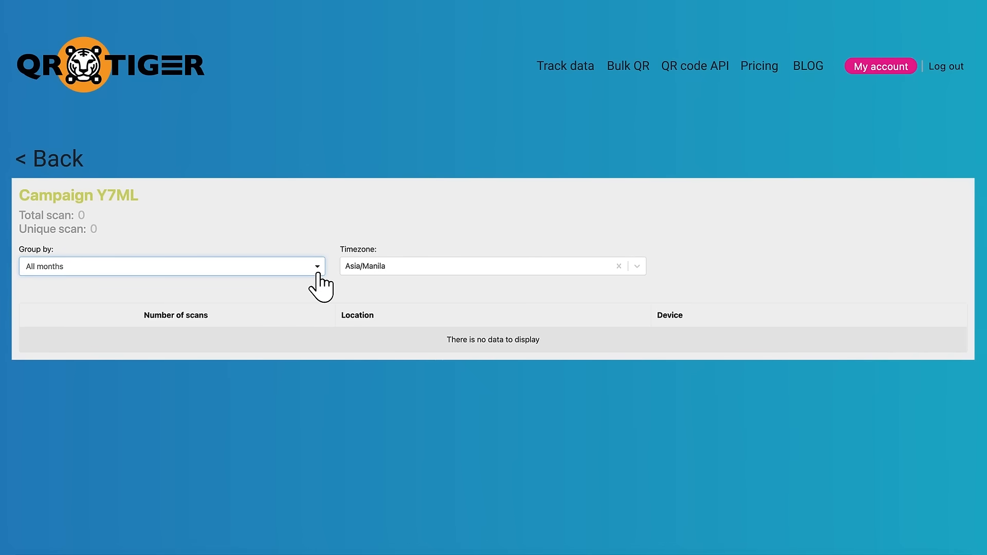